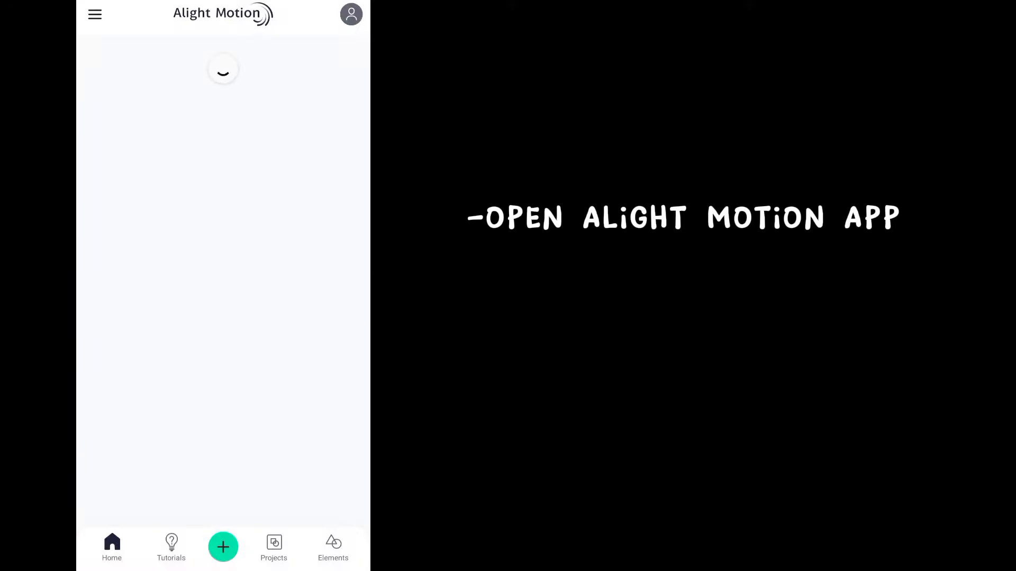
- Create a new project and browse the Media gallery for a video to add
{"action": "left_click", "coordinate": [223, 547]}
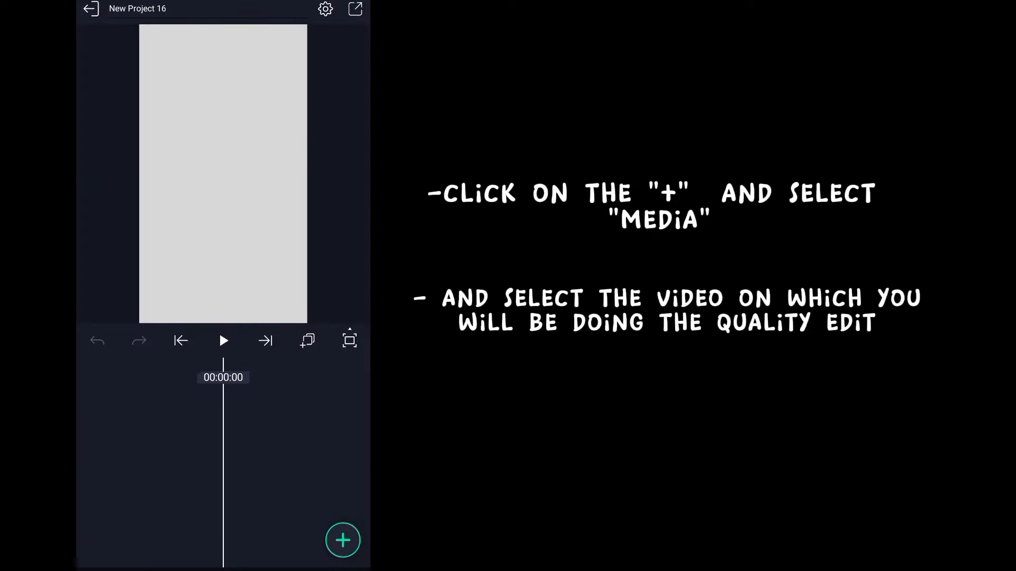
{"action": "left_click", "coordinate": [343, 540]}
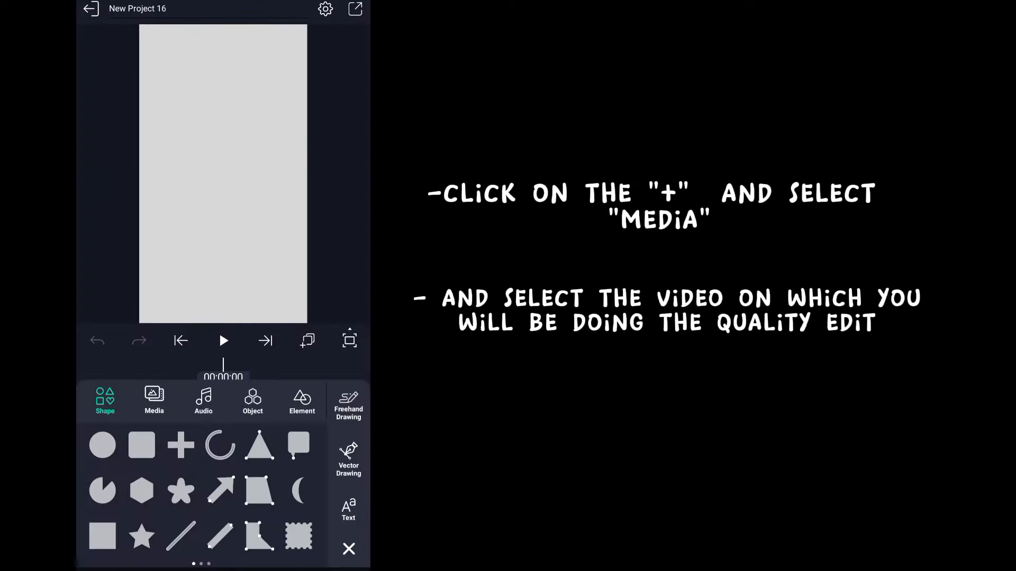
{"action": "left_click", "coordinate": [154, 400]}
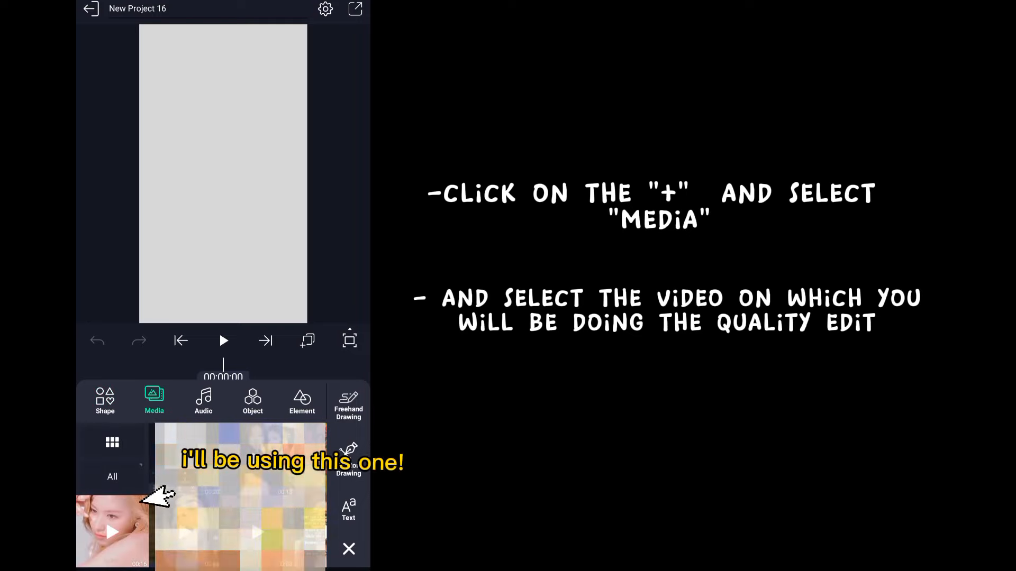
- Add the portrait clip, then a full-frame rectangle blended with Subtract from the Difference group
{"action": "left_click", "coordinate": [113, 531]}
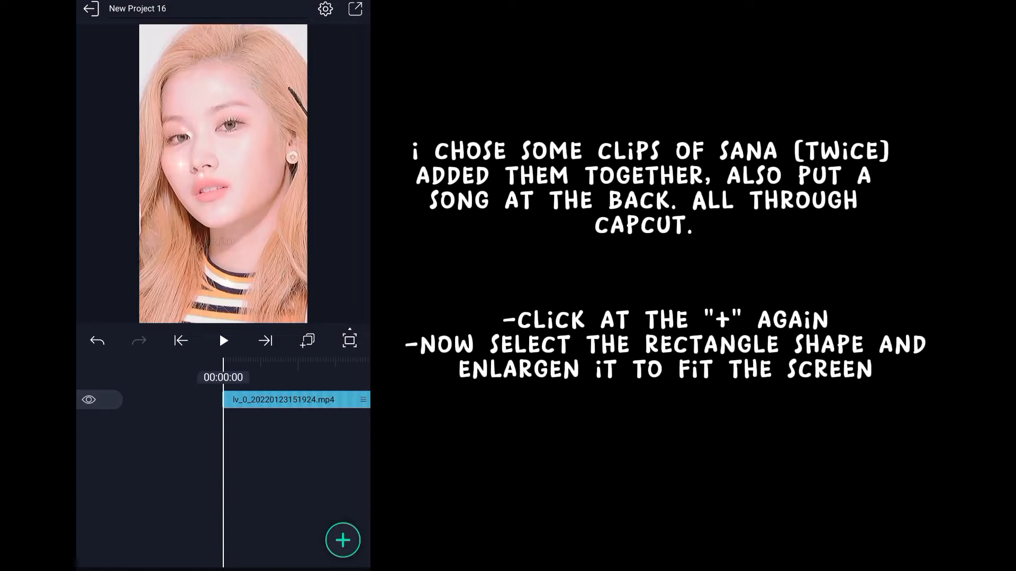
{"action": "left_click", "coordinate": [343, 541]}
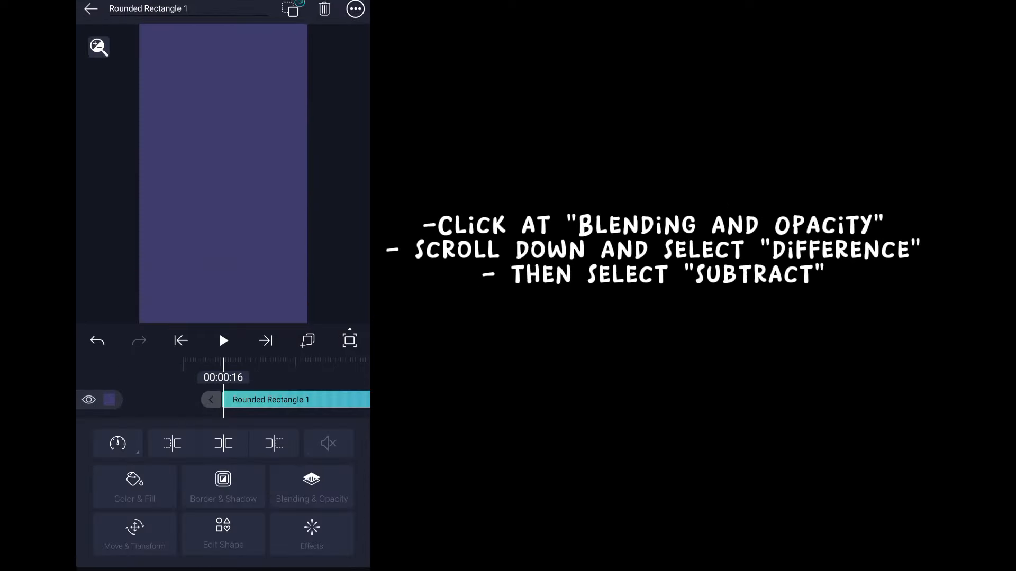
{"action": "left_click", "coordinate": [311, 489]}
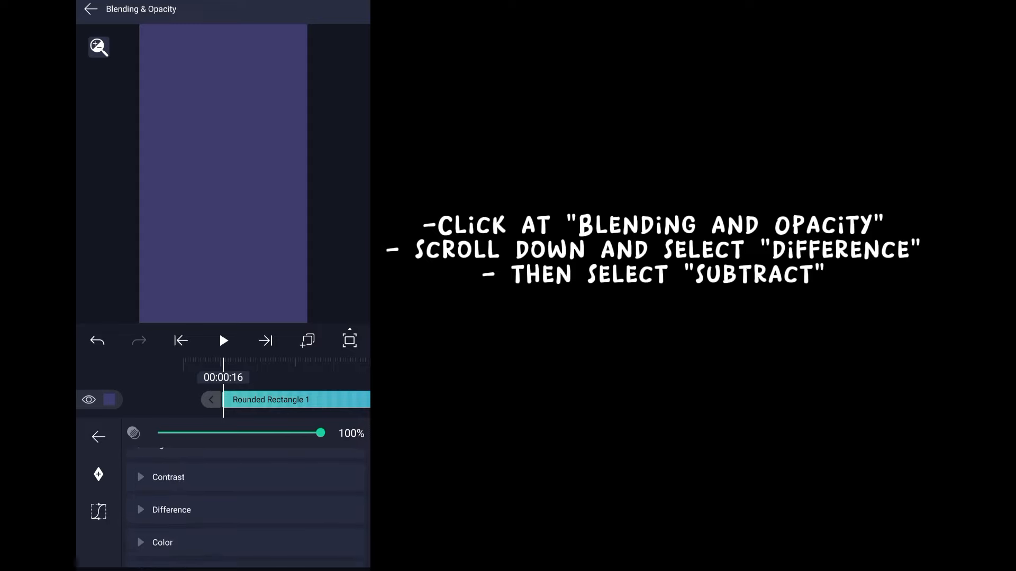
{"action": "left_click", "coordinate": [171, 510]}
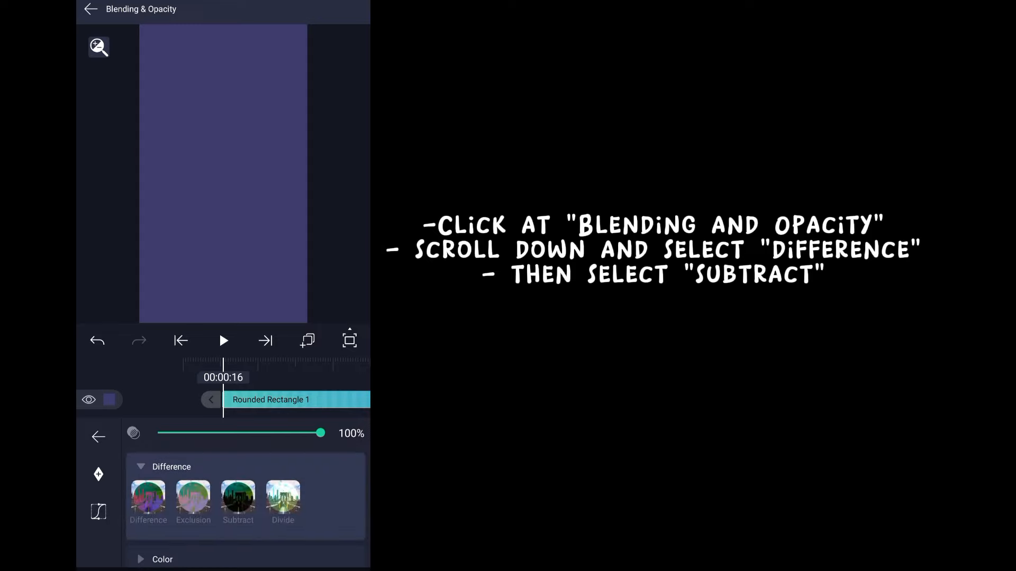
{"action": "left_click", "coordinate": [238, 500]}
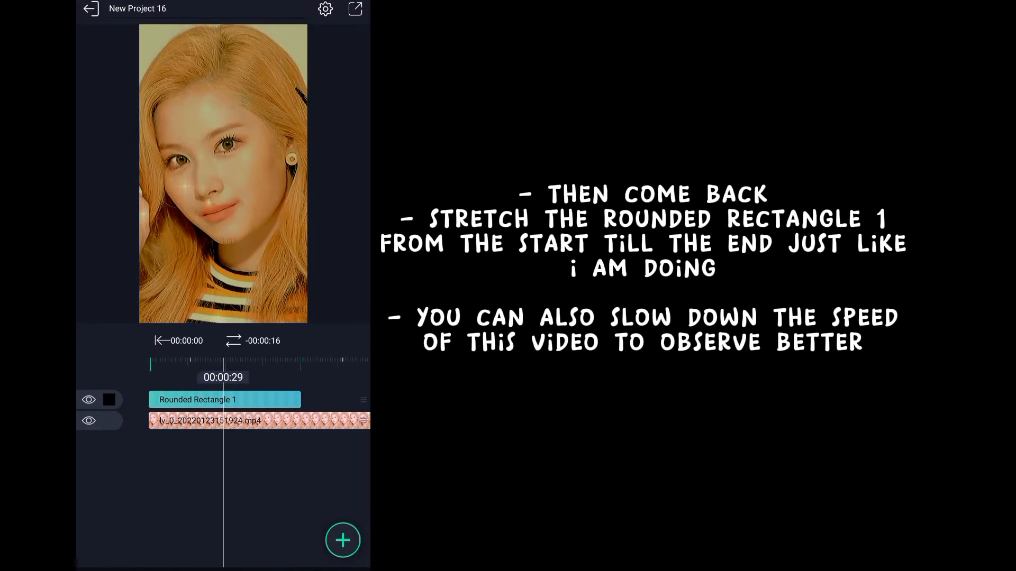
- Stretch Rounded Rectangle 1 to run the whole length of the video clip
{"action": "left_click", "coordinate": [223, 400]}
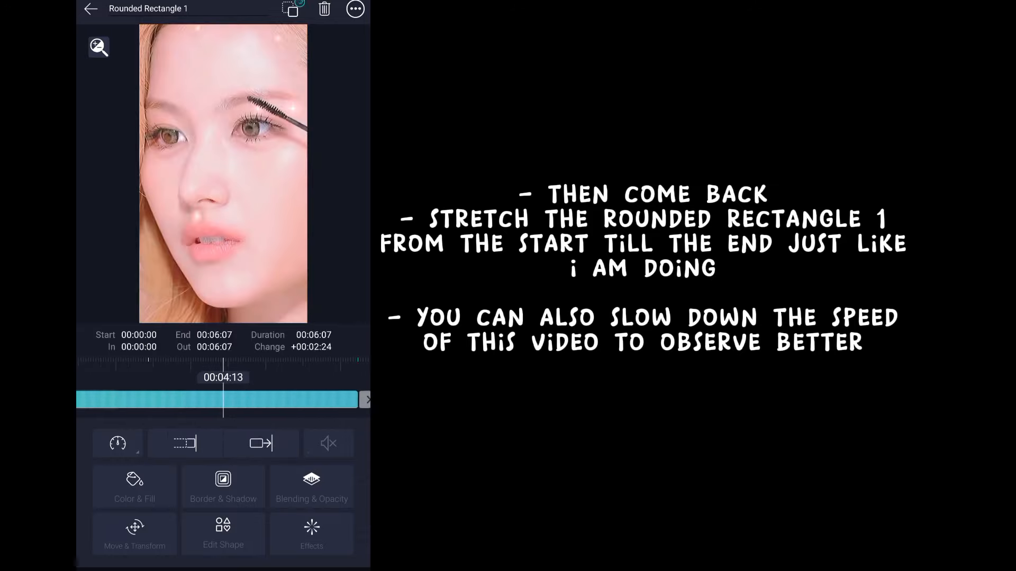
{"action": "left_click_drag", "start_coordinate": [365, 400], "coordinate": [265, 400]}
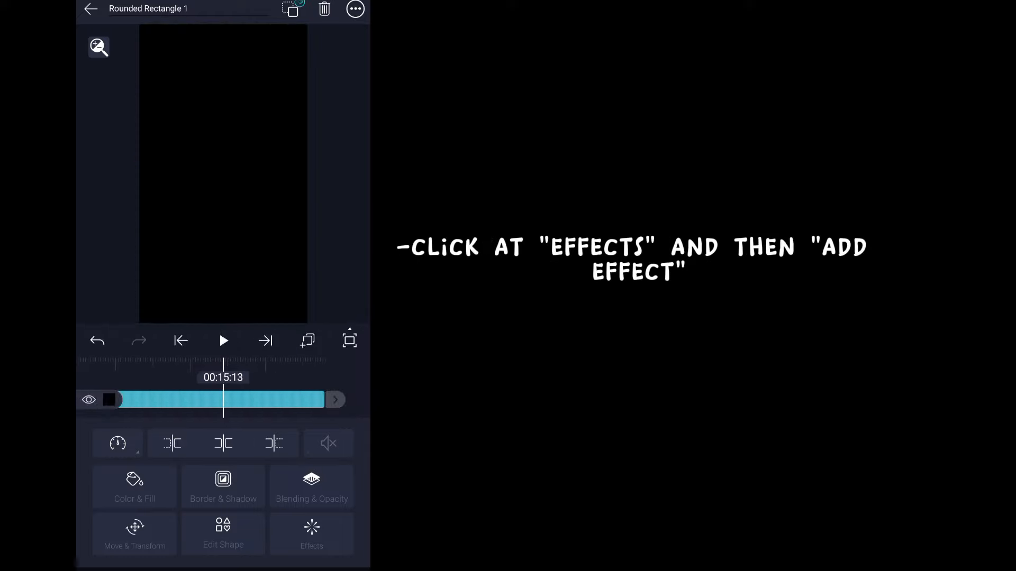
- Apply a Copy Background effect to Rounded Rectangle 1 from the Effect Browser
{"action": "left_click", "coordinate": [311, 534]}
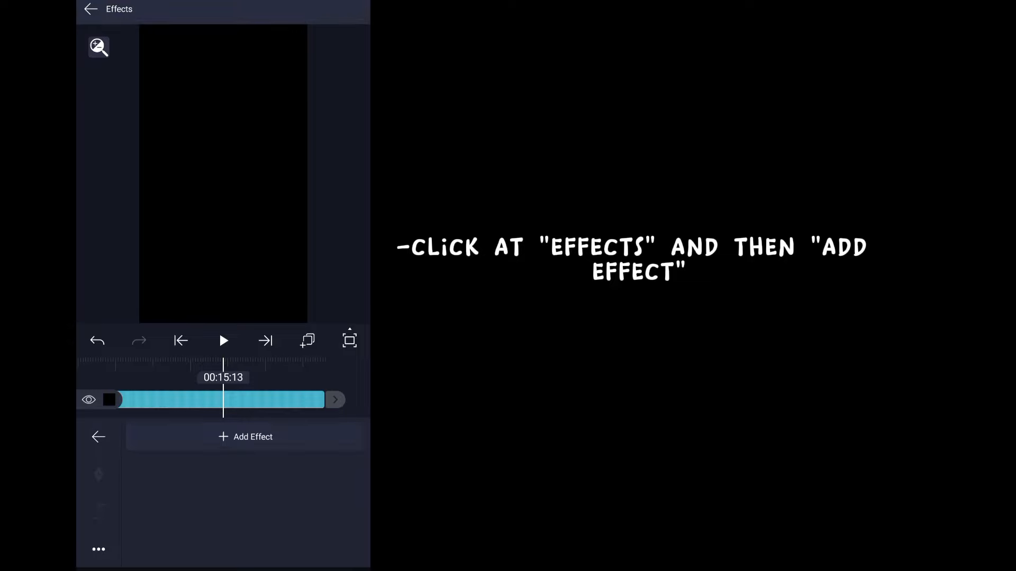
{"action": "left_click", "coordinate": [245, 437]}
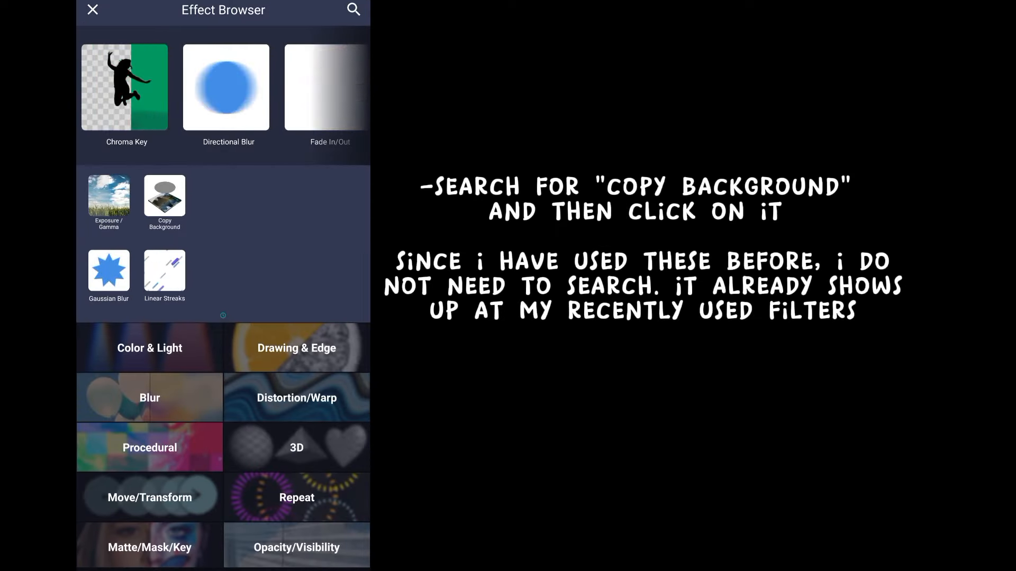
{"action": "left_click", "coordinate": [164, 202]}
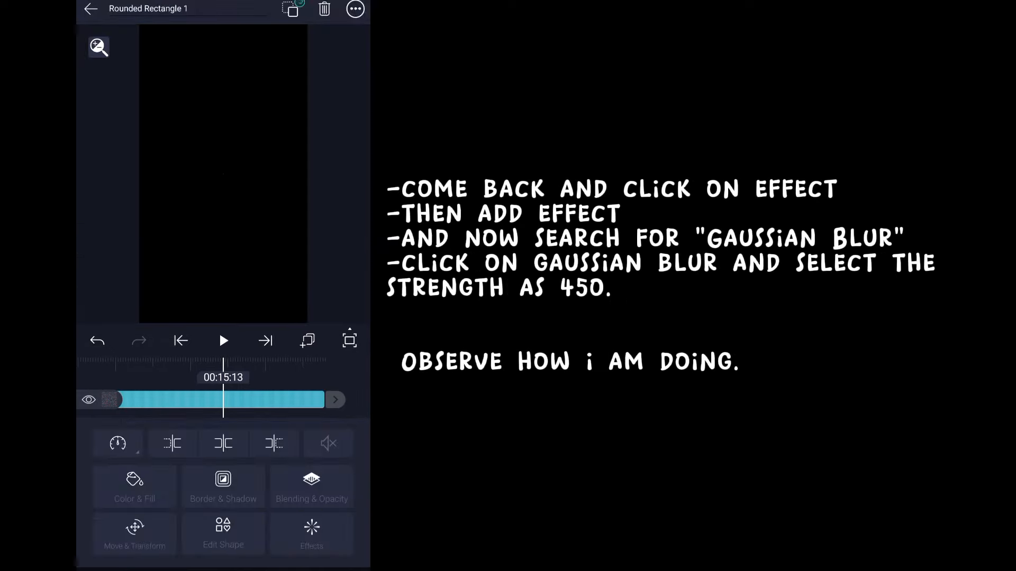
- Add a Gaussian Blur effect beneath Copy Background with strength 450
{"action": "left_click", "coordinate": [311, 535]}
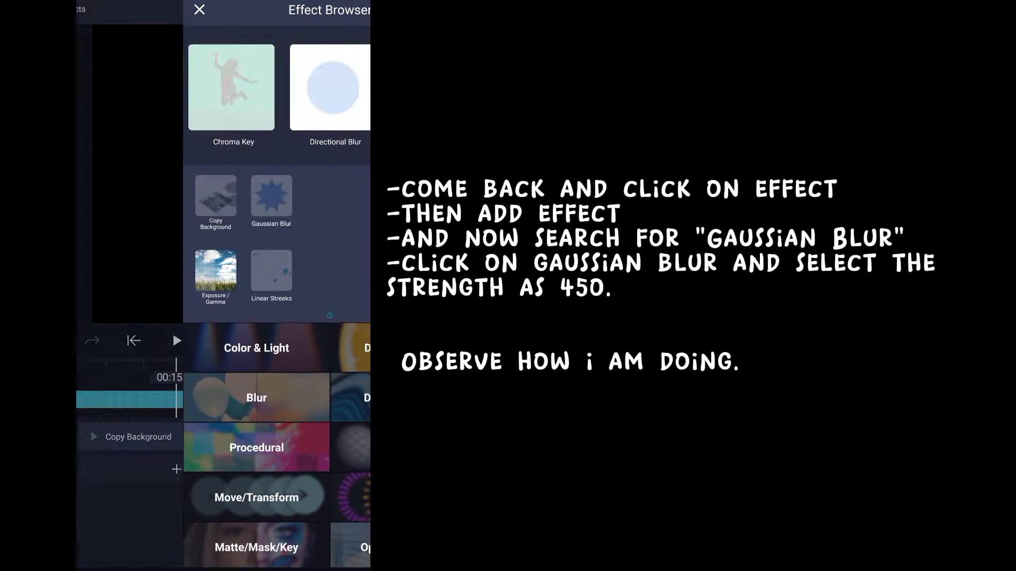
{"action": "left_click", "coordinate": [271, 198]}
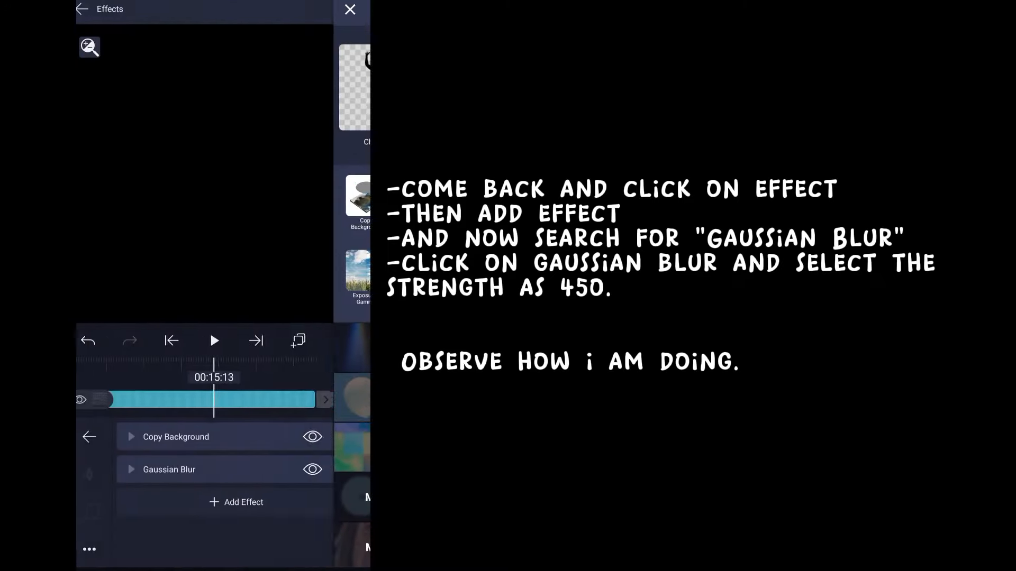
{"action": "left_click", "coordinate": [168, 470]}
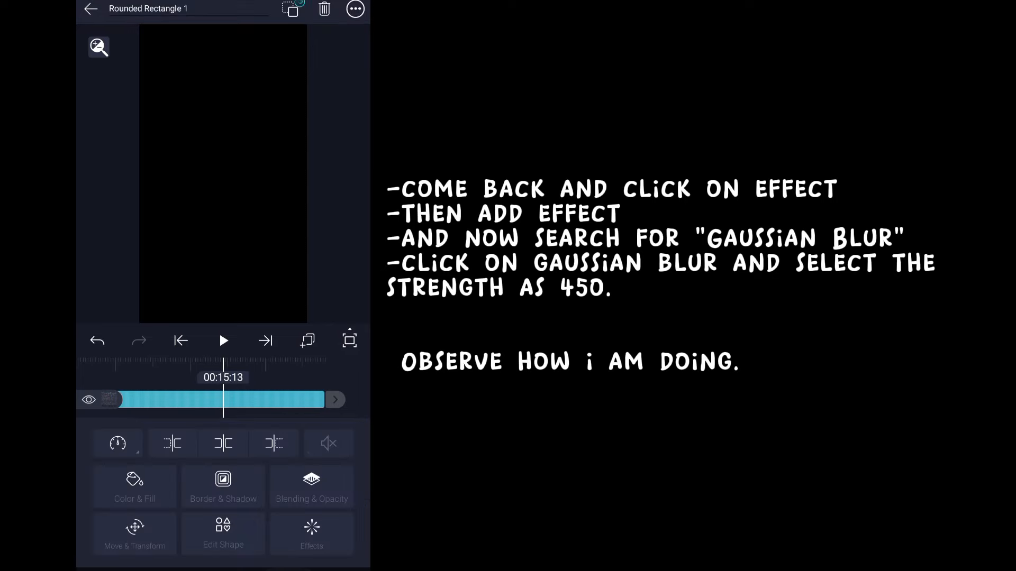
- Add an Exposure / Gamma effect and lower its exposure to about -0.90
{"action": "left_click", "coordinate": [311, 534]}
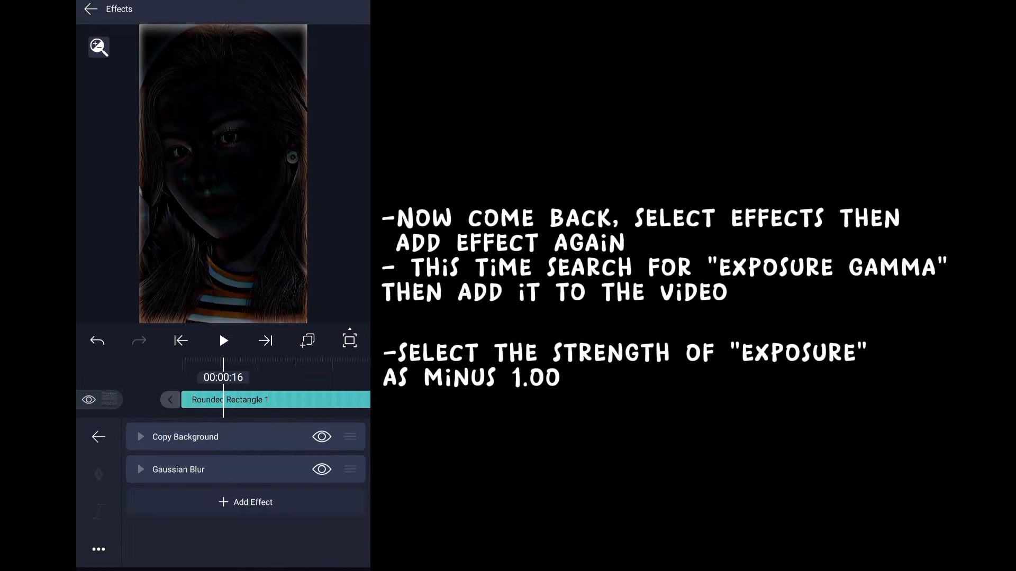
{"action": "left_click", "coordinate": [244, 502]}
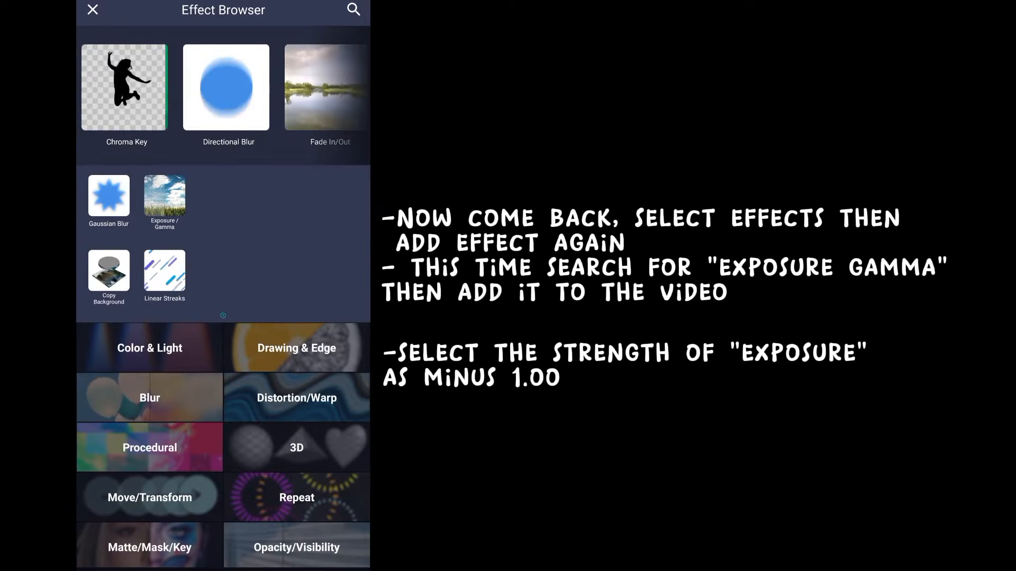
{"action": "left_click", "coordinate": [164, 197]}
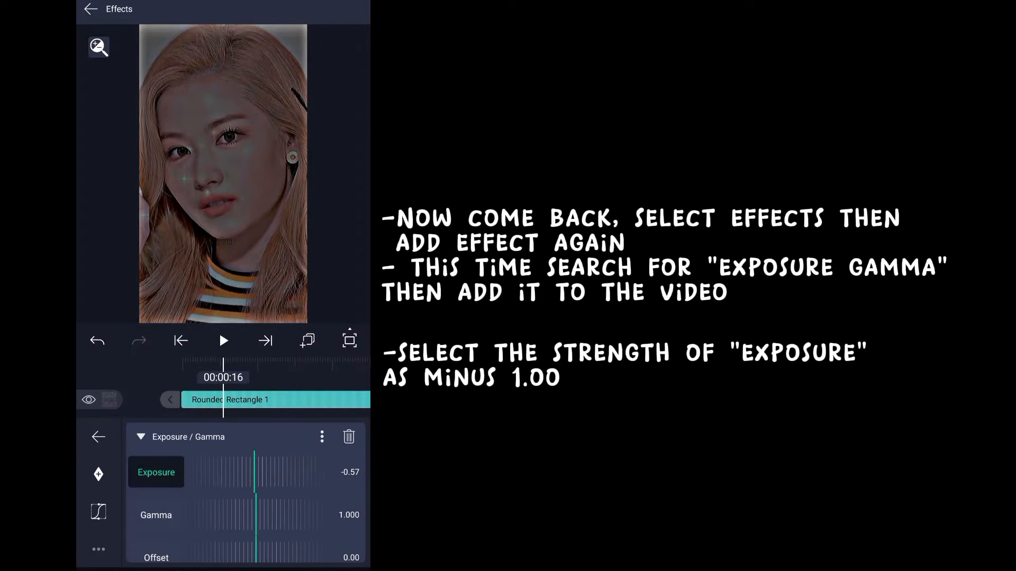
{"action": "left_click_drag", "start_coordinate": [256, 472], "coordinate": [232, 472]}
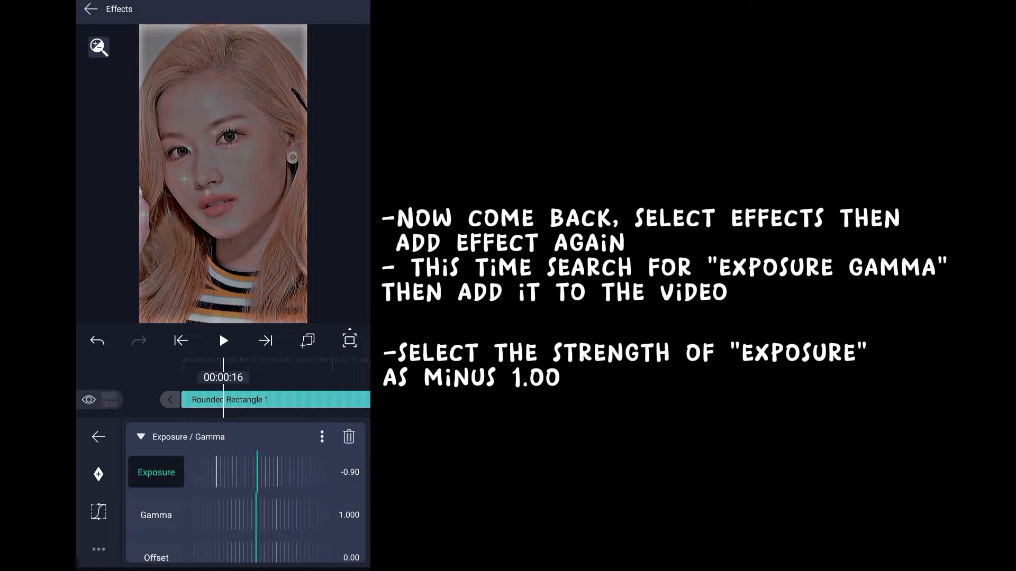
{"action": "left_click_drag", "start_coordinate": [259, 472], "coordinate": [256, 472]}
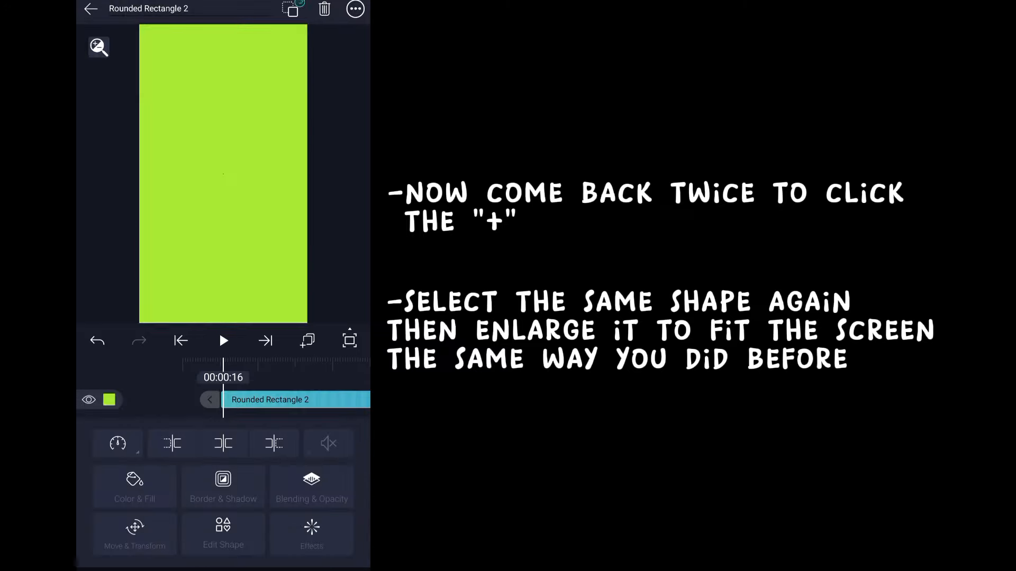
- Make the second rectangle white and blend it with Overlay from the Contrast group
{"action": "left_click", "coordinate": [134, 486]}
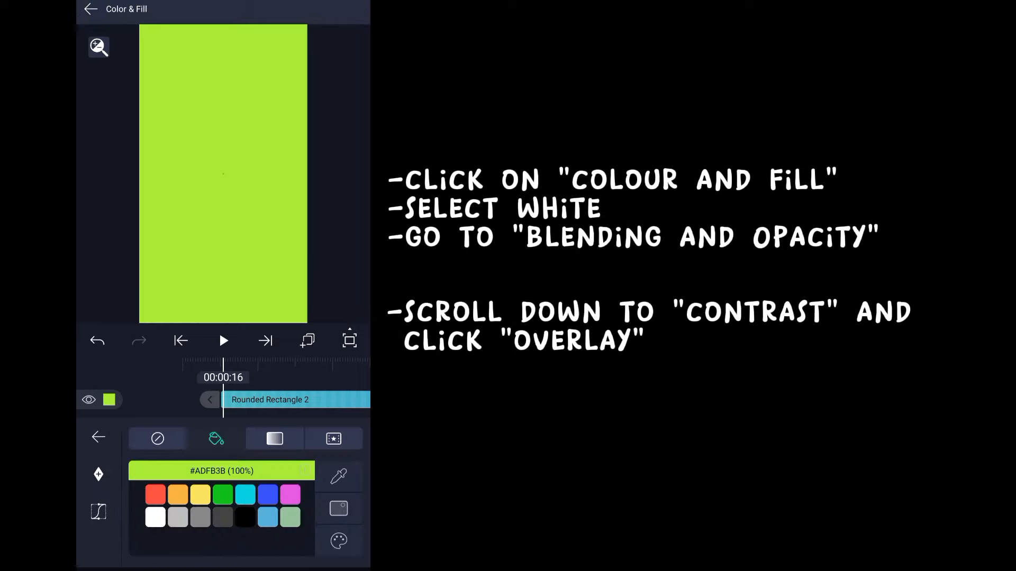
{"action": "left_click", "coordinate": [154, 516]}
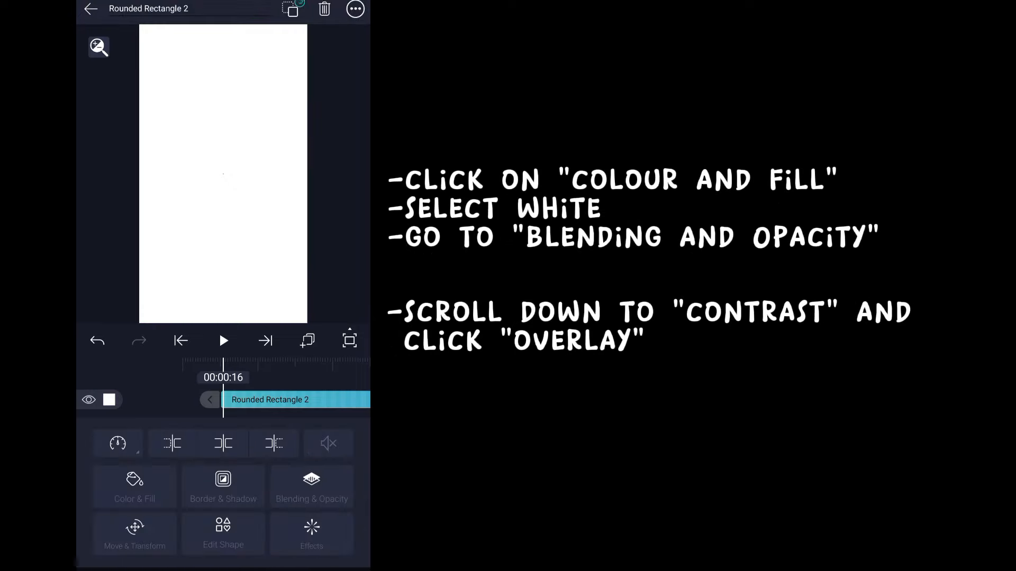
{"action": "left_click", "coordinate": [311, 486]}
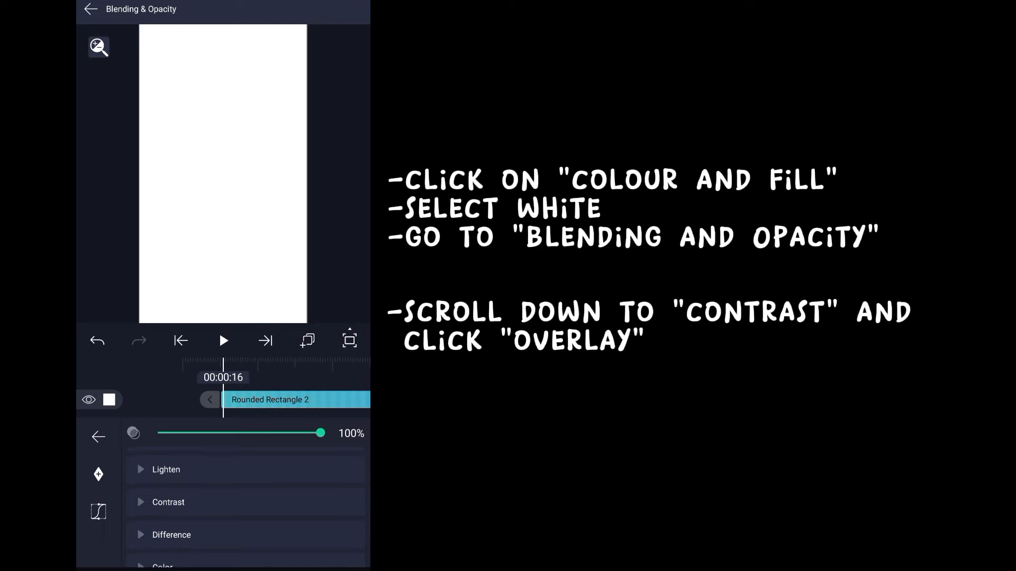
{"action": "left_click", "coordinate": [169, 501]}
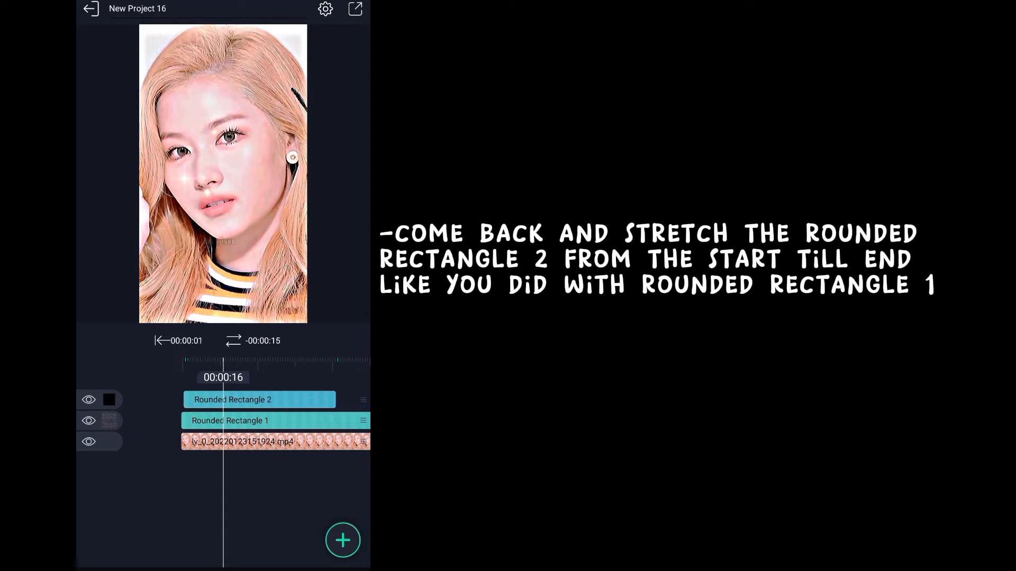
- Stretch the white Rounded Rectangle 2 from the video's start to its end
{"action": "left_click", "coordinate": [260, 400]}
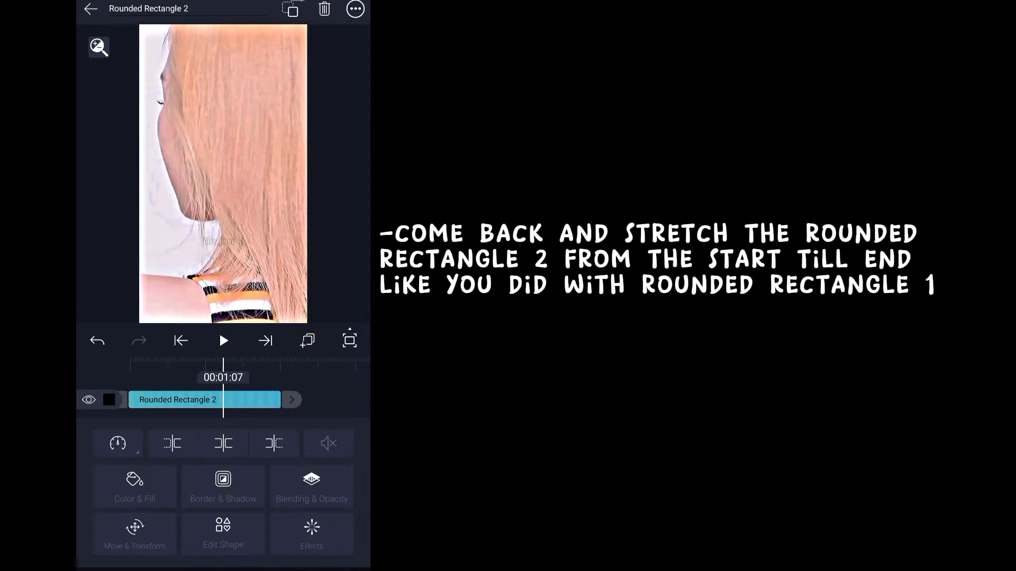
{"action": "left_click_drag", "start_coordinate": [293, 400], "coordinate": [360, 400]}
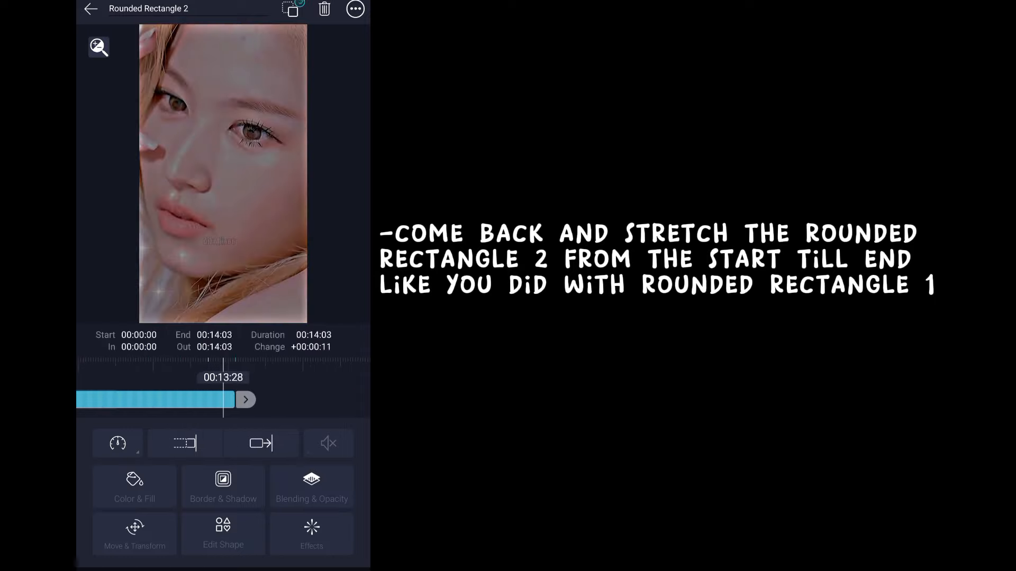
{"action": "left_click_drag", "start_coordinate": [222, 400], "coordinate": [244, 400]}
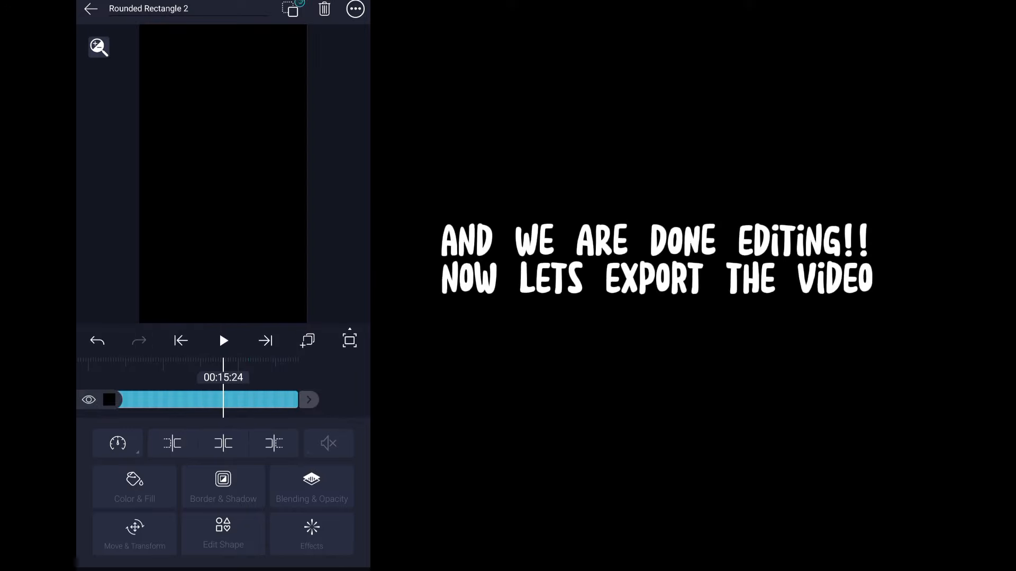
- Return to the project and export it as a Video (MP4 1080p)
{"action": "left_click", "coordinate": [91, 9]}
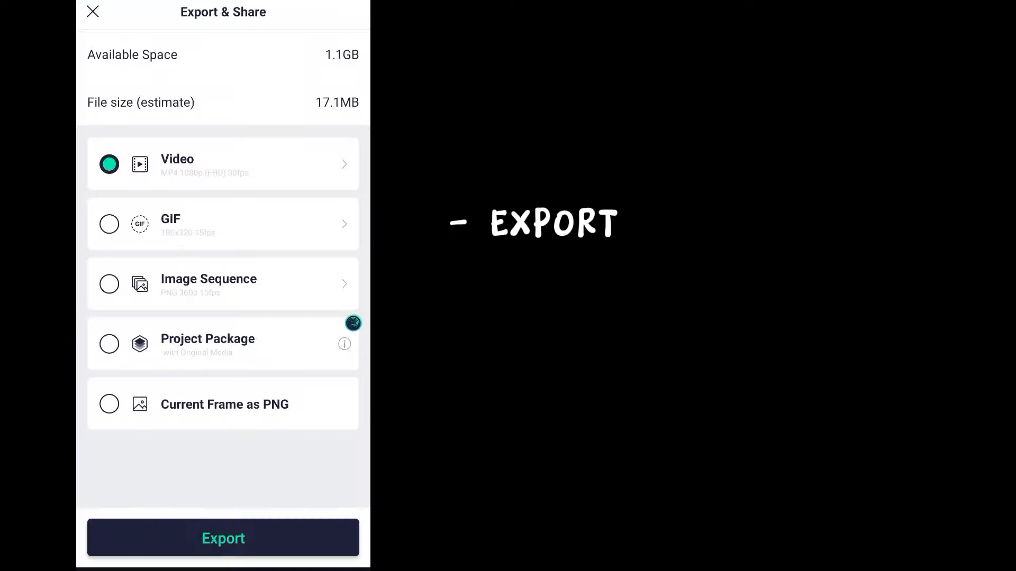
{"action": "left_click", "coordinate": [93, 12]}
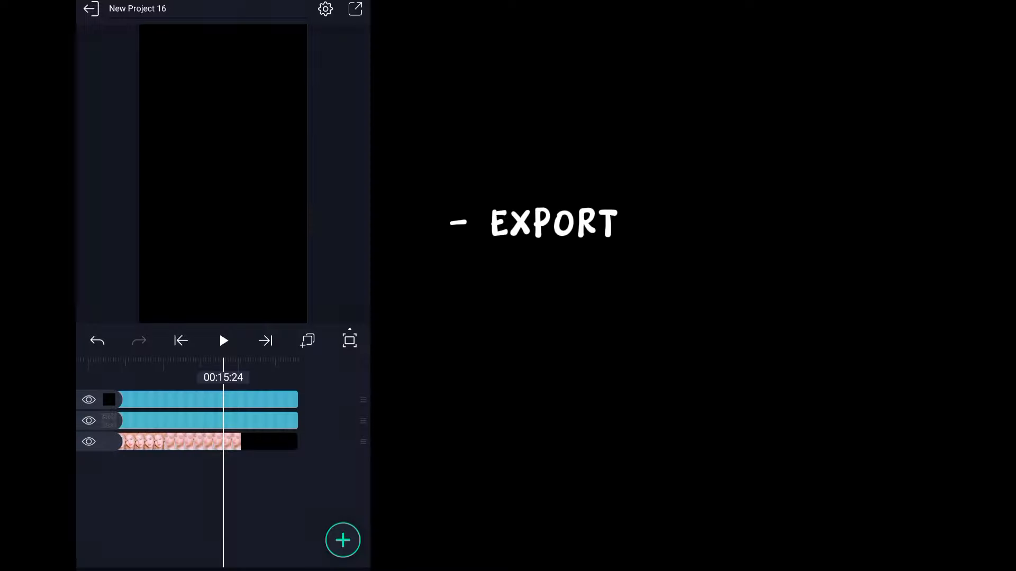
{"action": "left_click", "coordinate": [355, 8]}
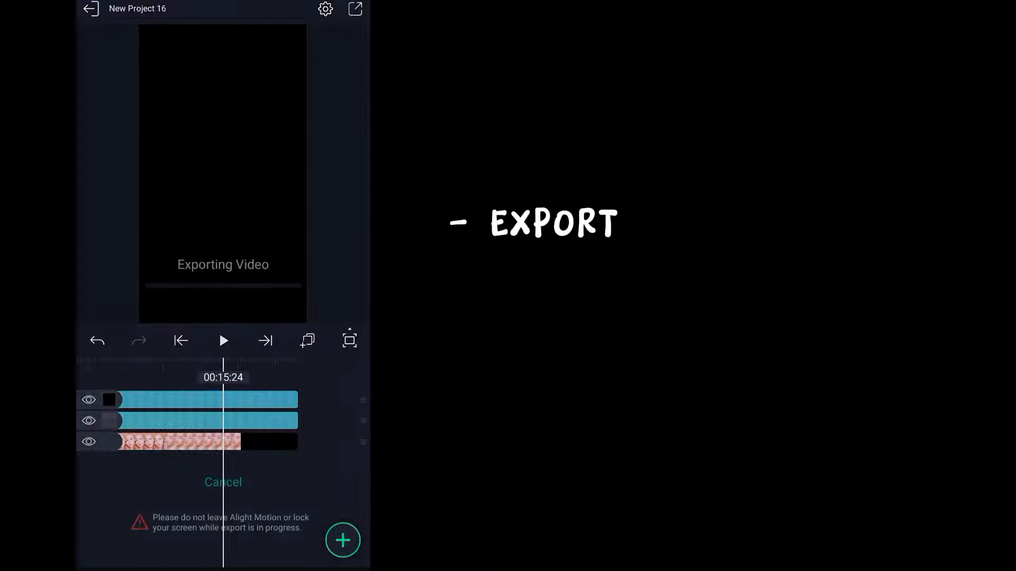